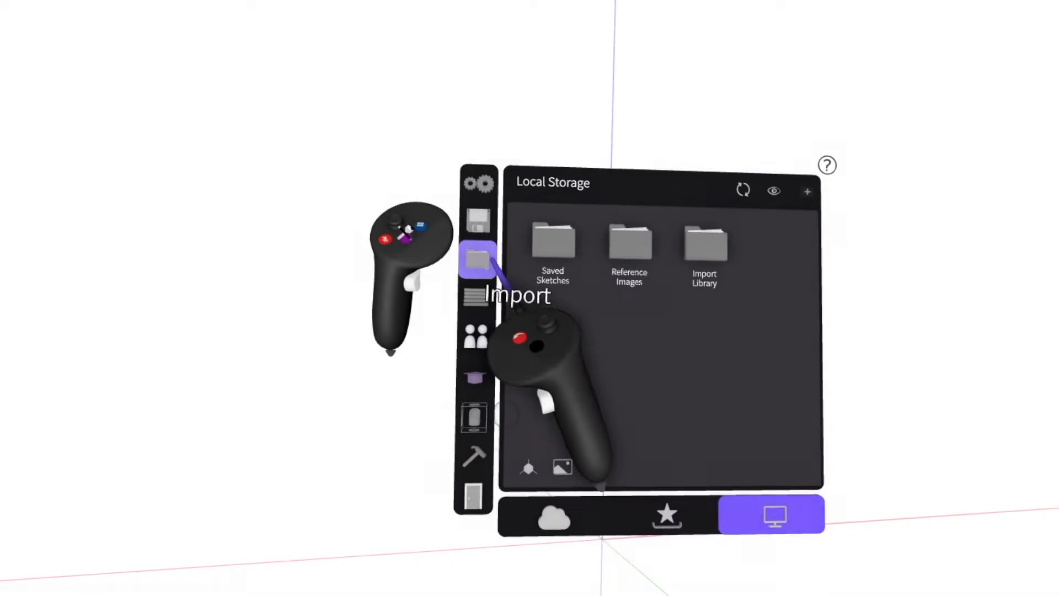
List the exported shoe files in the cloud Files/Import Export folder, all file types shown
{"action": "left_click", "coordinate": [667, 515]}
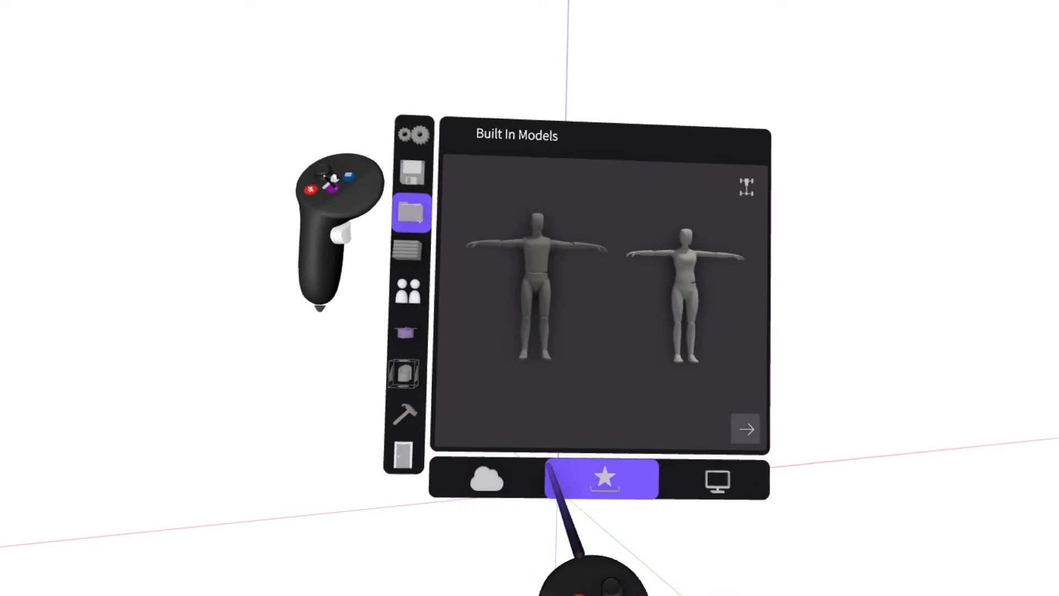
{"action": "left_click", "coordinate": [489, 480]}
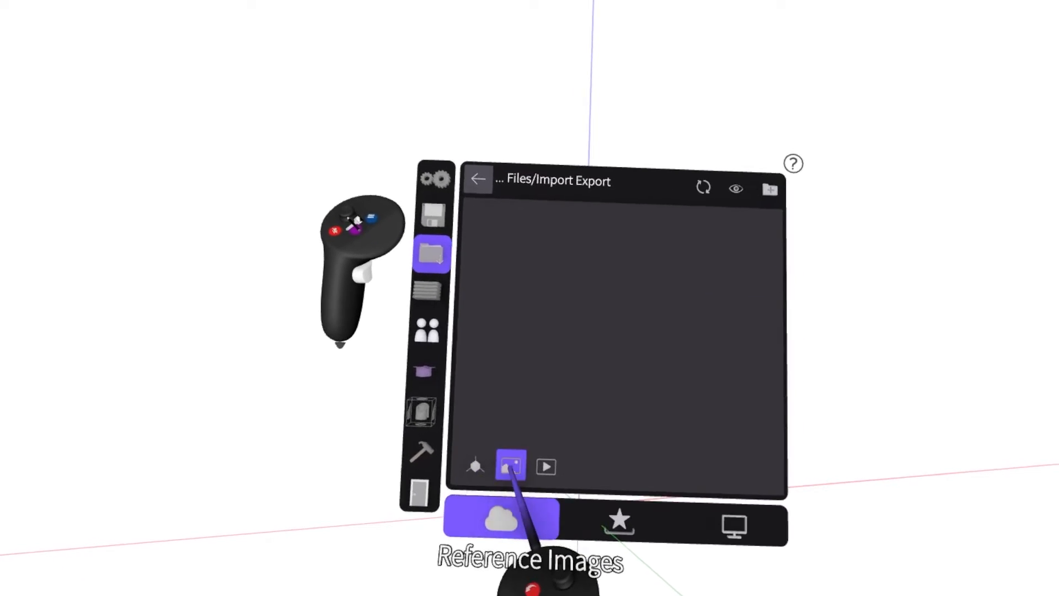
{"action": "left_click", "coordinate": [545, 465]}
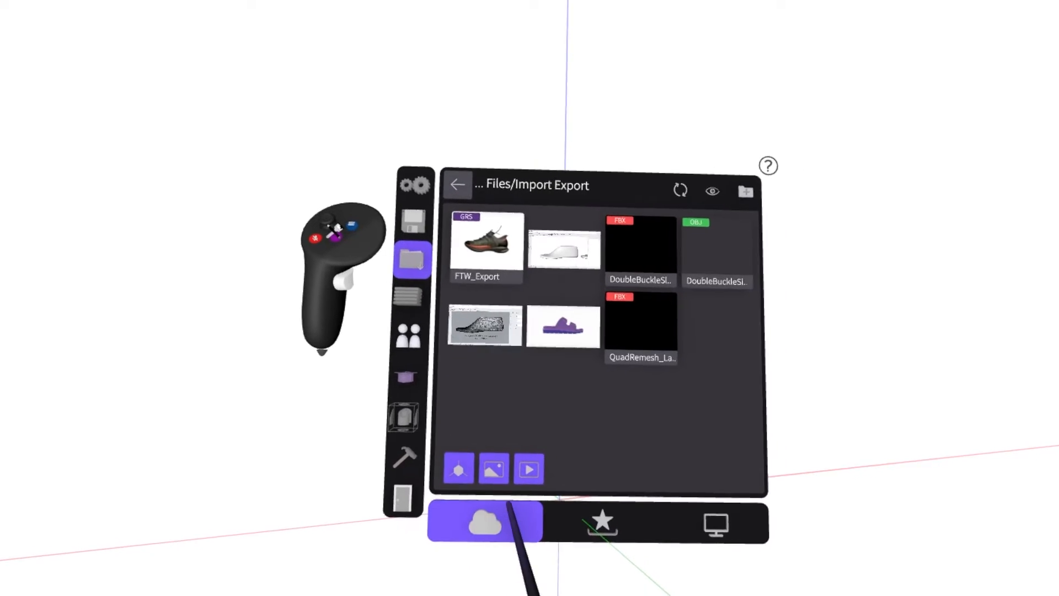
Import DoubleBuckleSlide with its units changed from centimetres to mm and confirm
{"action": "left_click", "coordinate": [640, 327]}
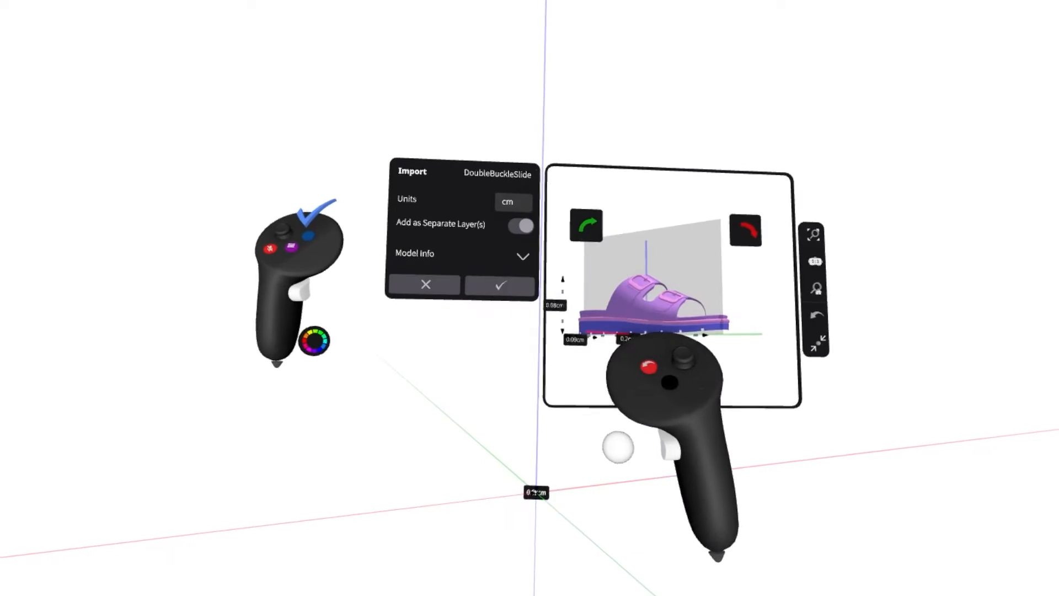
{"action": "left_click", "coordinate": [512, 201]}
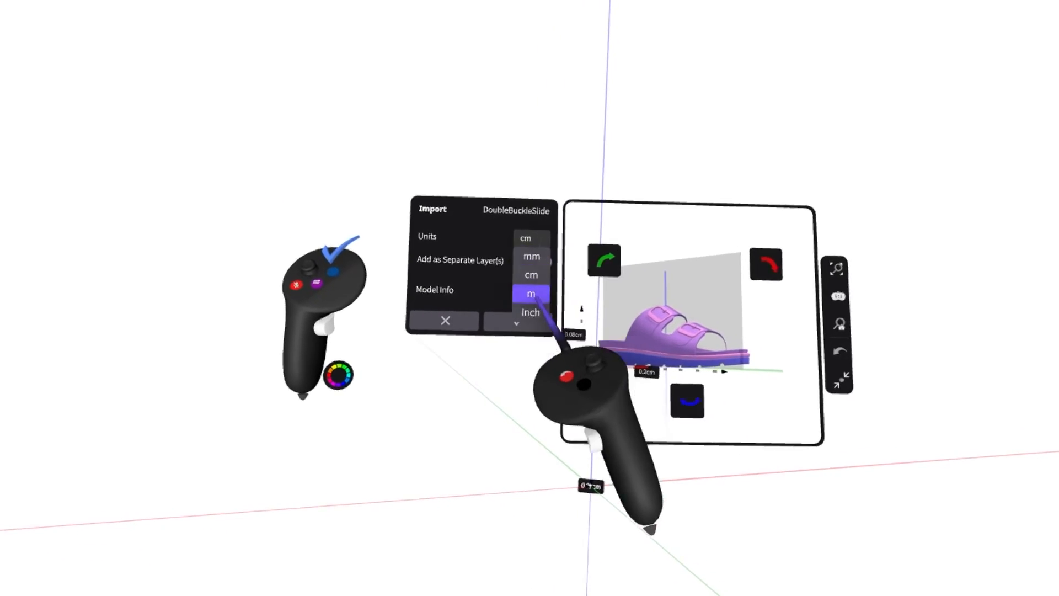
{"action": "left_click", "coordinate": [531, 293]}
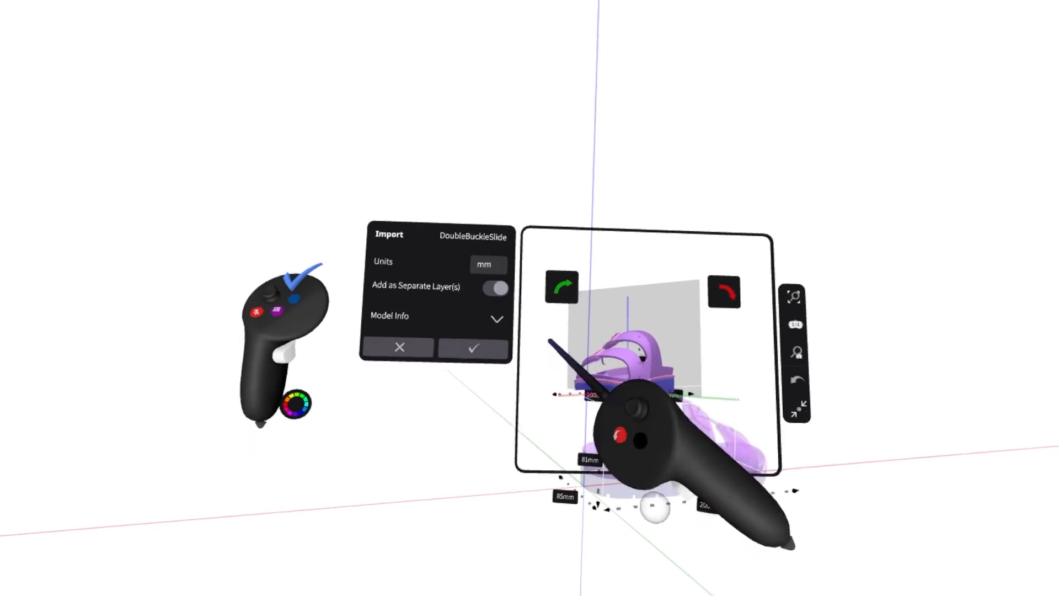
{"action": "left_click", "coordinate": [497, 318]}
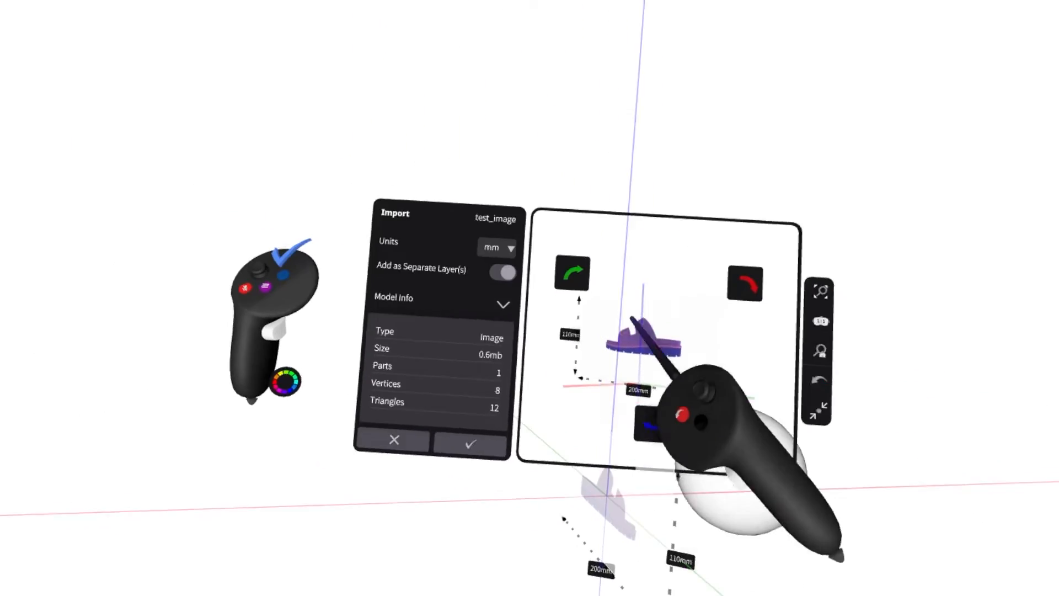
Confirm importing test_image in mm with its 8-vertex, 12-triangle model info shown
{"action": "left_click", "coordinate": [470, 441]}
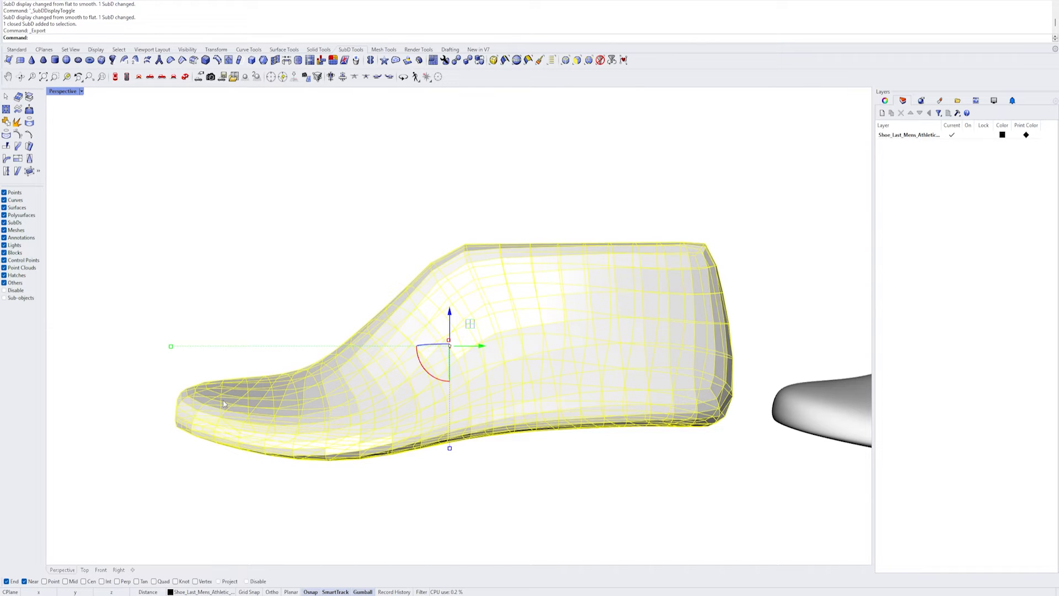
{"action": "mouse_move", "coordinate": [402, 333]}
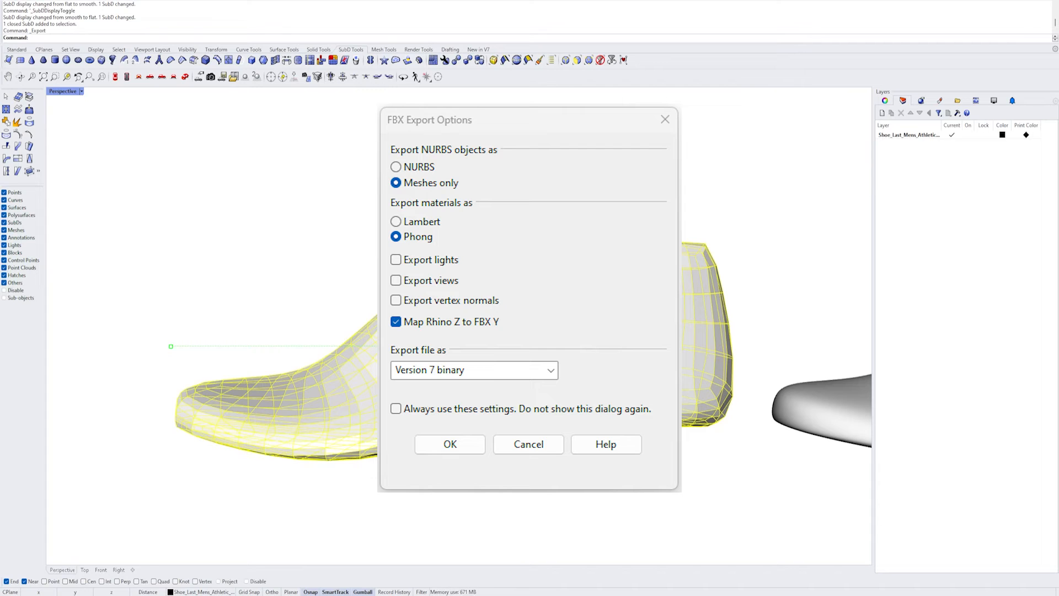
Confirm the FBX export options: meshes only, Phong, Rhino Z to FBX Y, Version 7 binary
{"action": "left_click", "coordinate": [450, 444]}
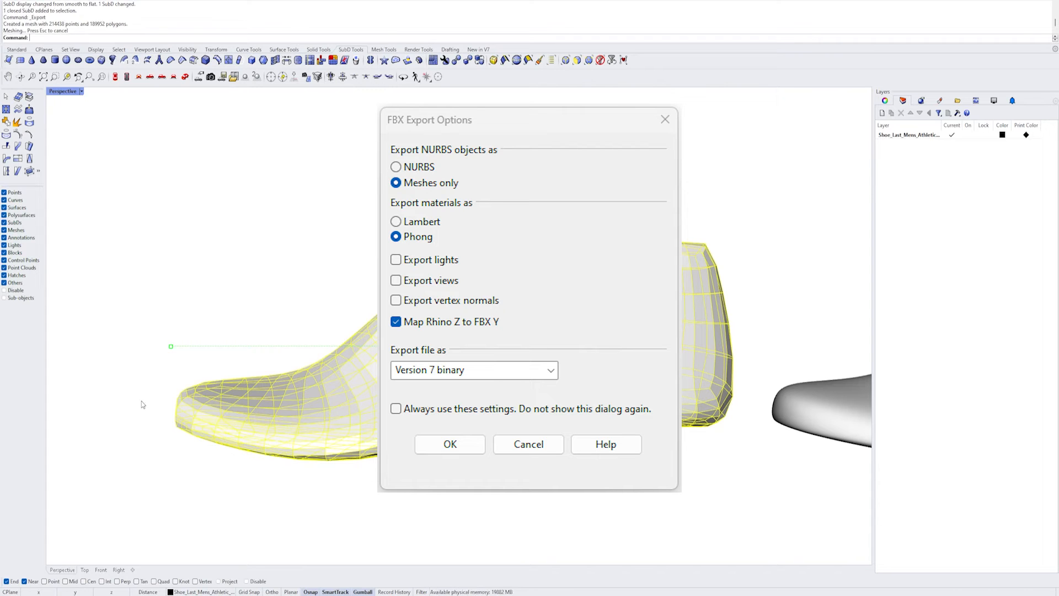
{"action": "left_click", "coordinate": [450, 443]}
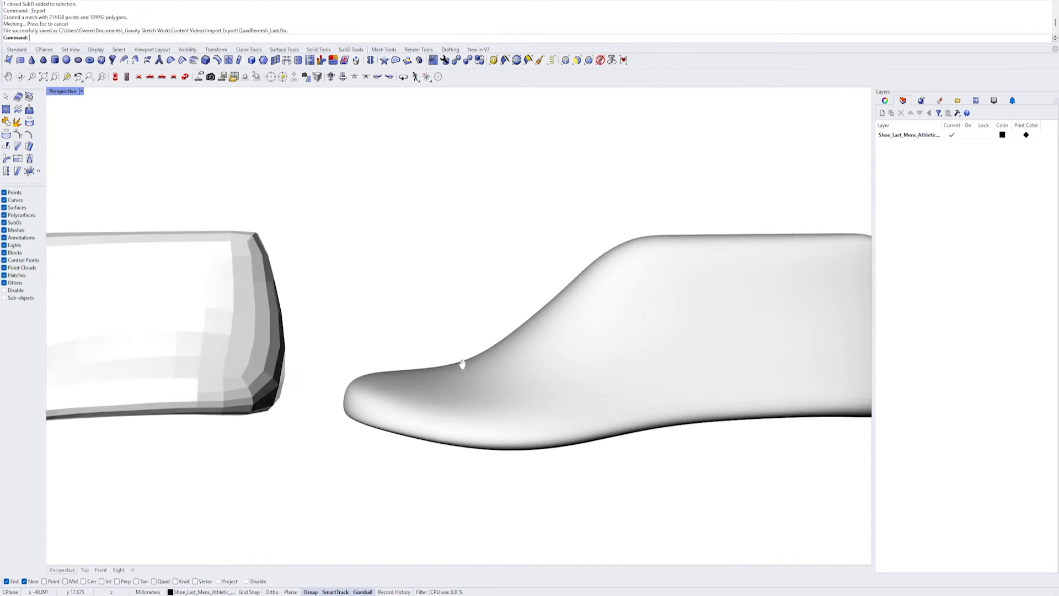